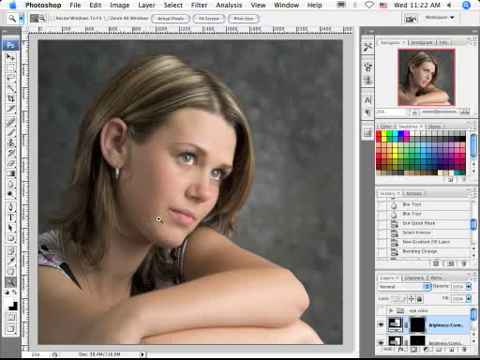
mouse_move(230, 245)
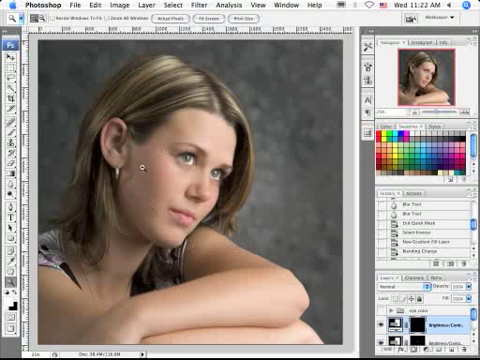
mouse_move(230, 188)
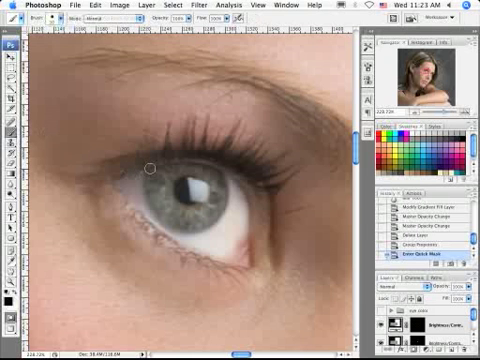
mouse_move(178, 166)
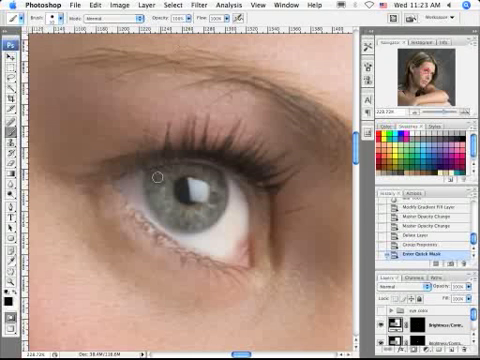
mouse_move(185, 170)
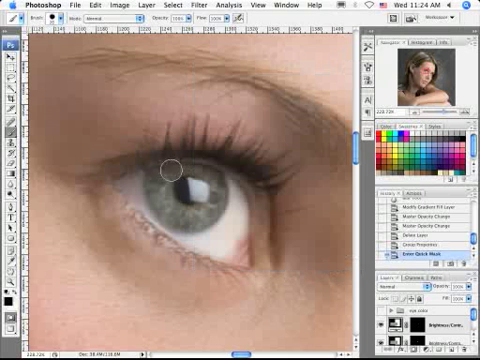
mouse_move(168, 170)
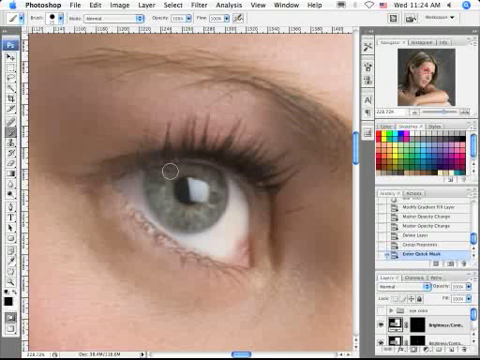
mouse_move(170, 170)
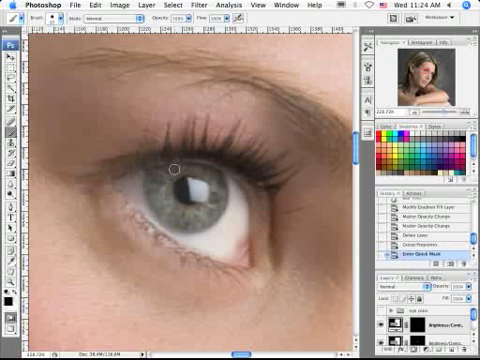
mouse_move(185, 168)
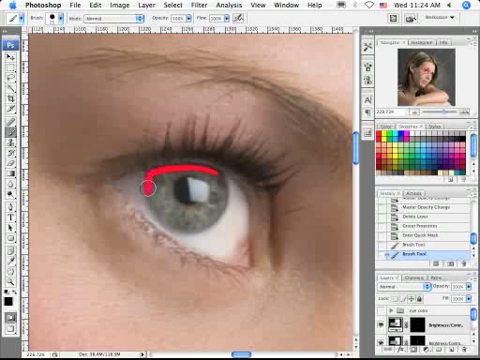
- Paint the quick mask over the iris, starting along its top edge and sparing the pupil
drag(148, 183, 142, 210)
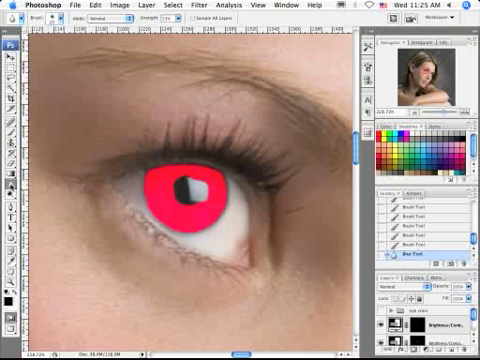
mouse_move(230, 178)
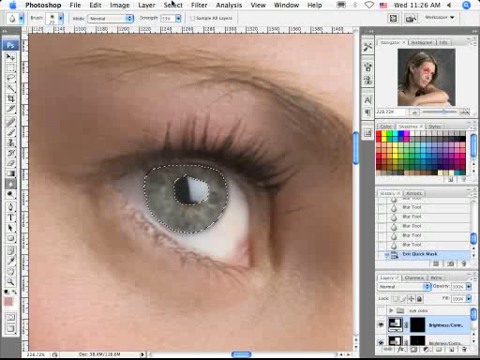
- Invert the selection so only the iris is selected
click(177, 8)
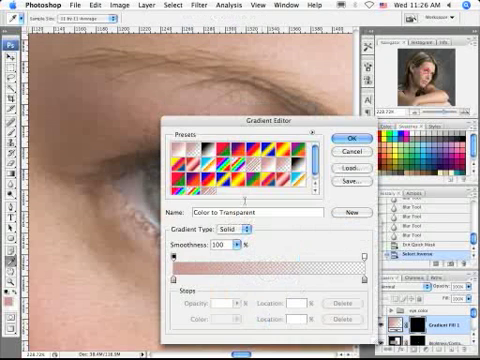
- Pick the foreground-to-background gradient and set its starting stop to golden orange
click(181, 152)
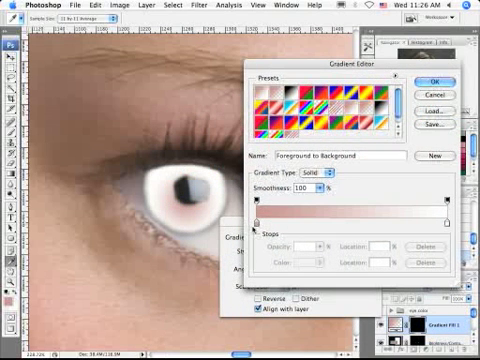
click(260, 225)
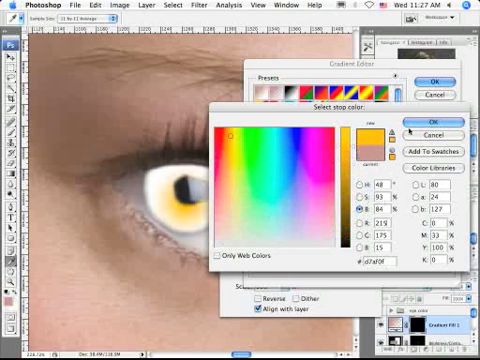
click(440, 121)
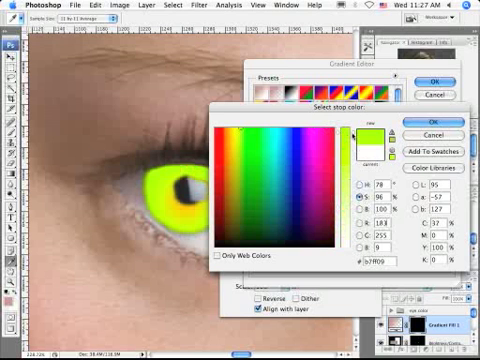
- Set the gradient's outer stop to a darker vivid green
click(230, 130)
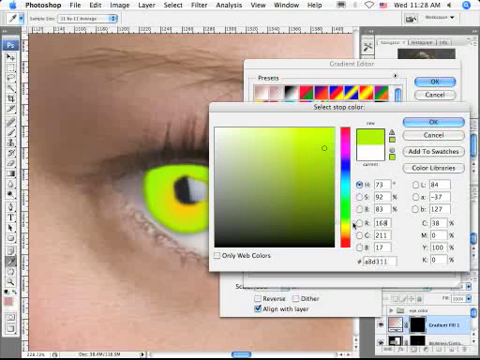
click(330, 145)
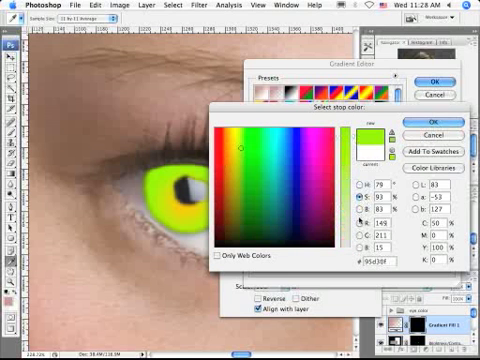
click(354, 205)
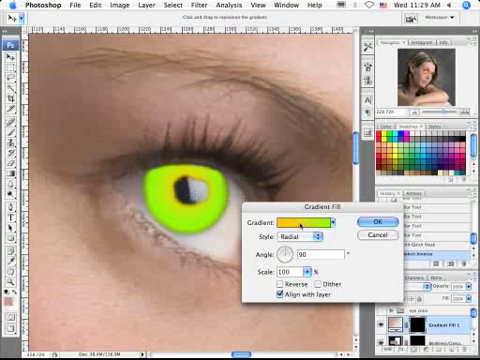
- Reopen the radial orange-to-green gradient for editing its colour stops
click(298, 221)
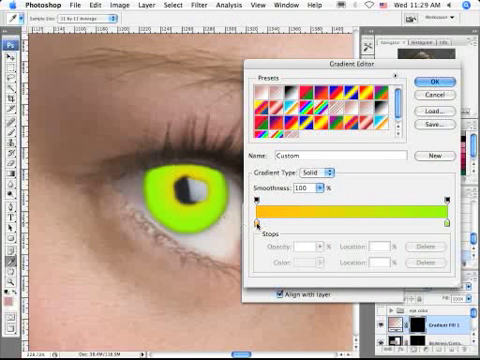
- Add an orange colour stop at about 32% and accept the gradient
click(326, 227)
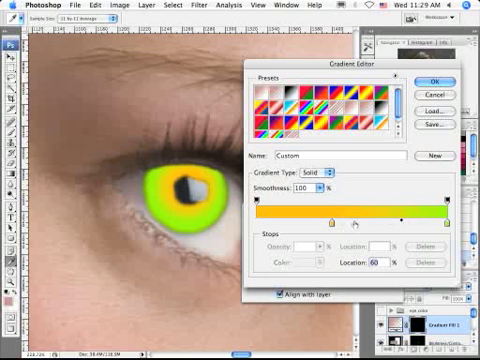
drag(335, 227, 313, 227)
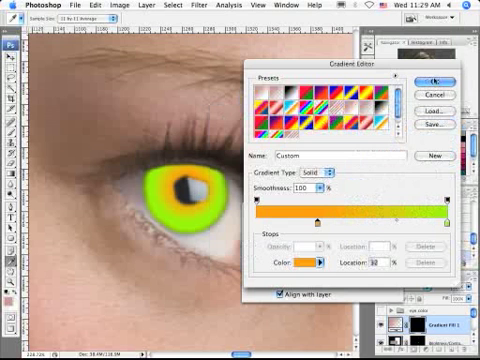
click(423, 84)
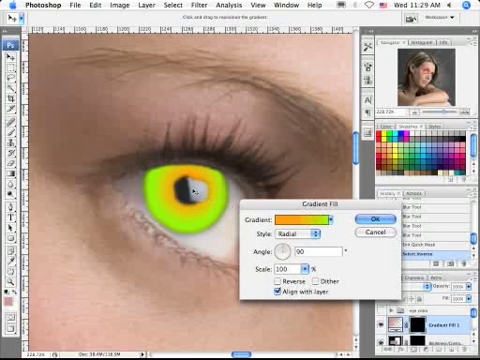
- Confirm the Gradient Fill dialog to create the orange-to-green iris fill layer
click(381, 218)
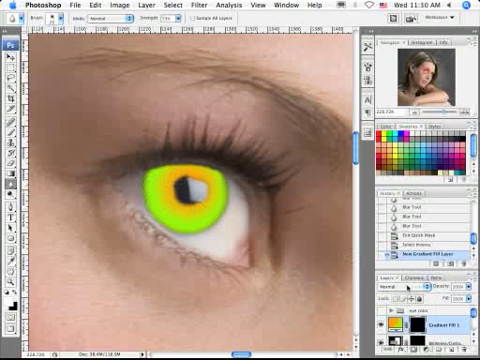
- Set Gradient Fill 1's blend mode to Color
click(390, 288)
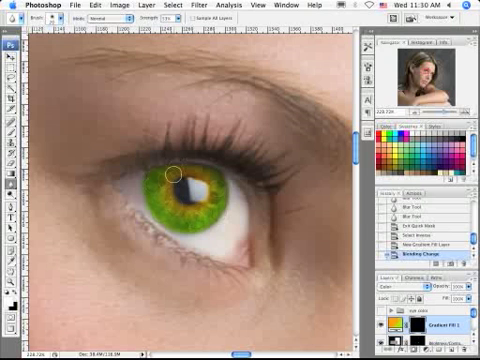
mouse_move(165, 205)
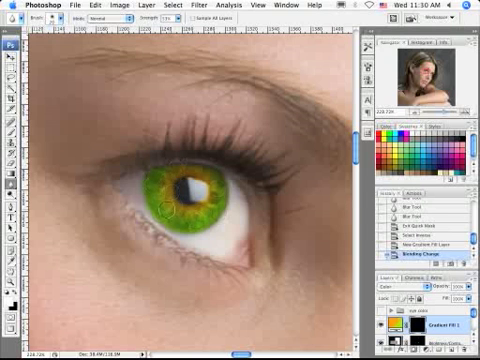